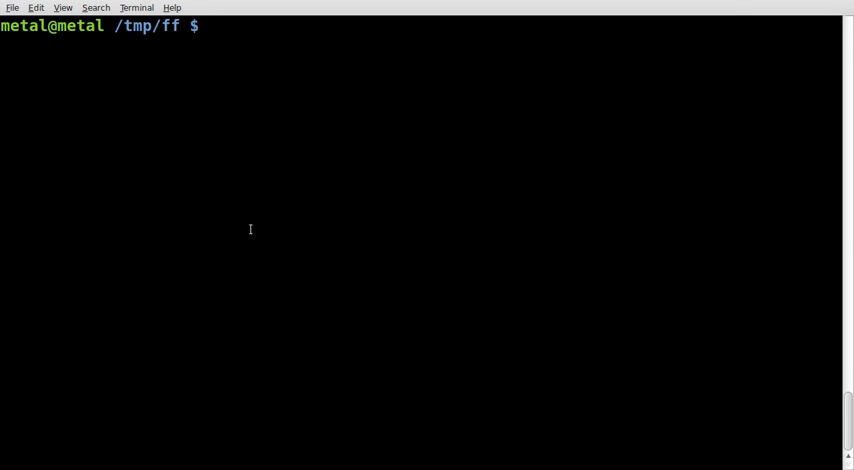
Step: Open the frog photo im000242.jpg with display, centre the viewer, then close it
type("disp")
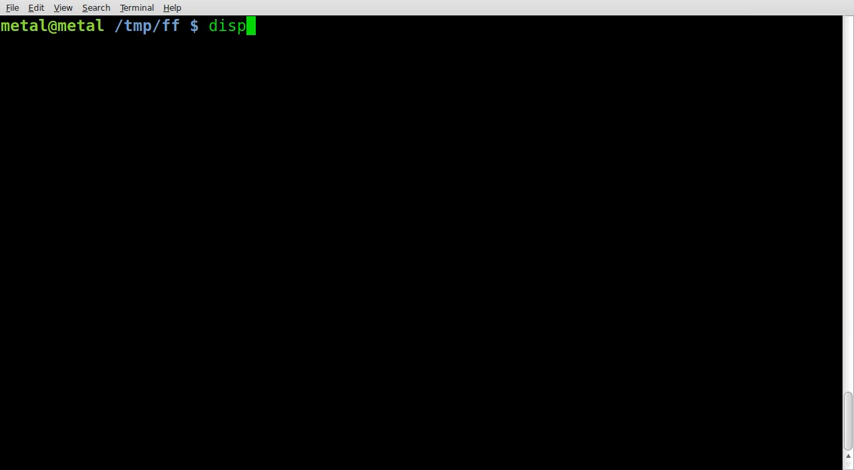
type("lay")
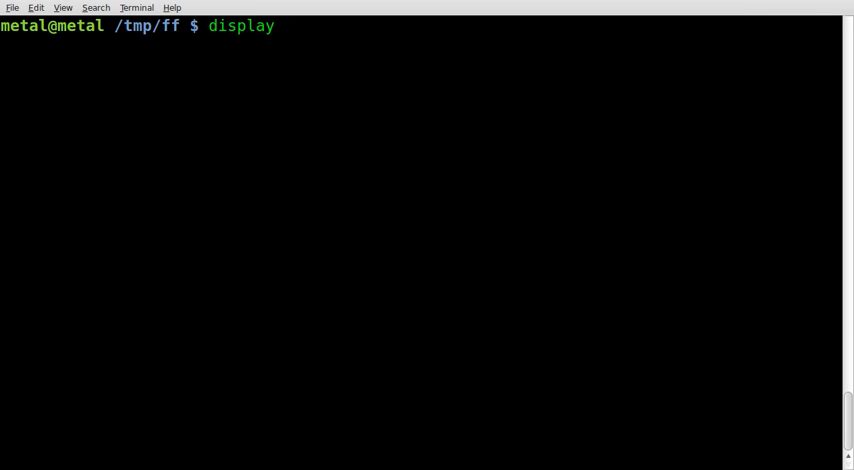
type("im000242.jpg")
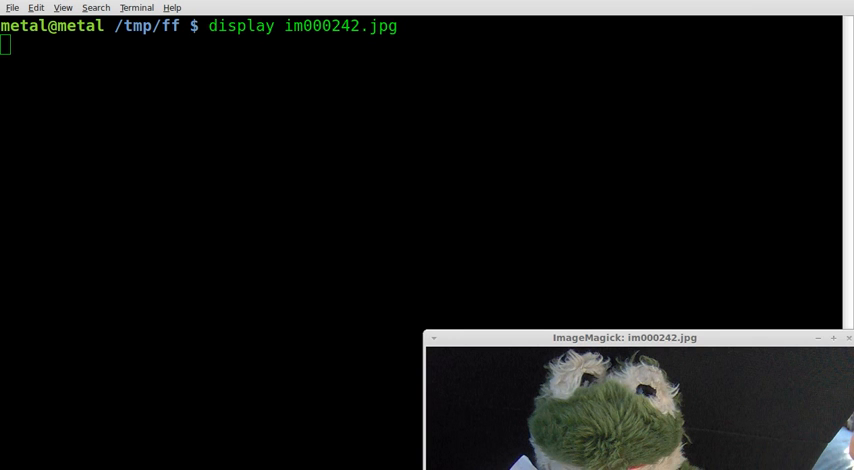
left_click_drag(622, 337, 445, 82)
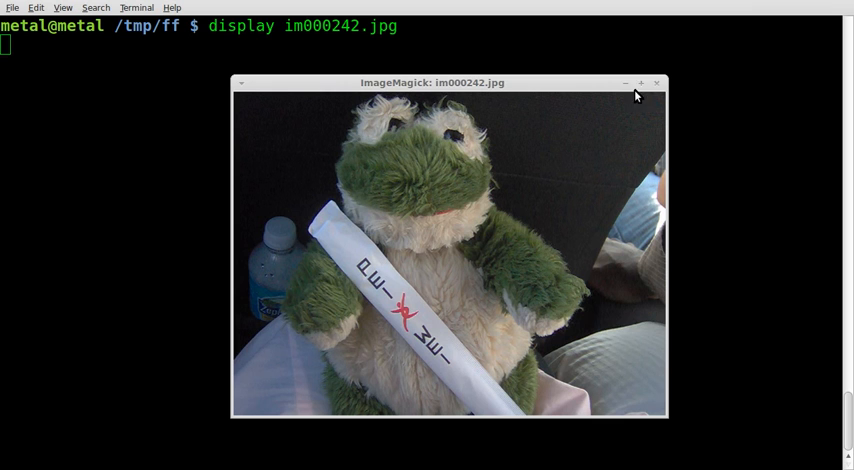
mouse_move(661, 90)
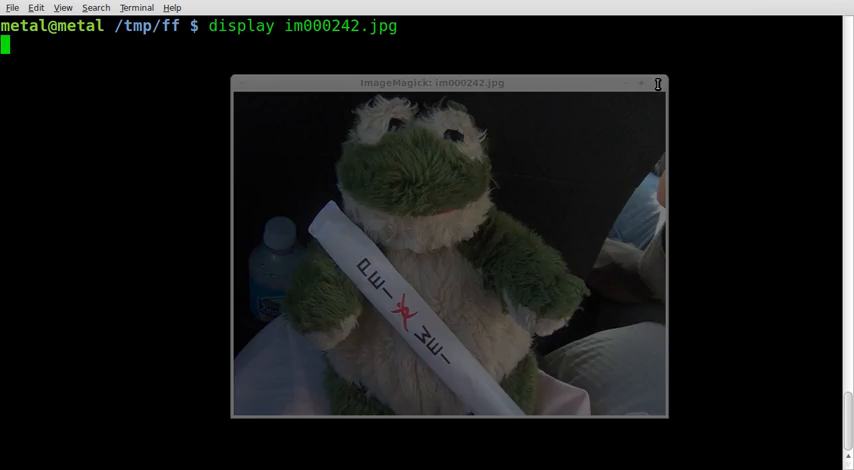
left_click(656, 81)
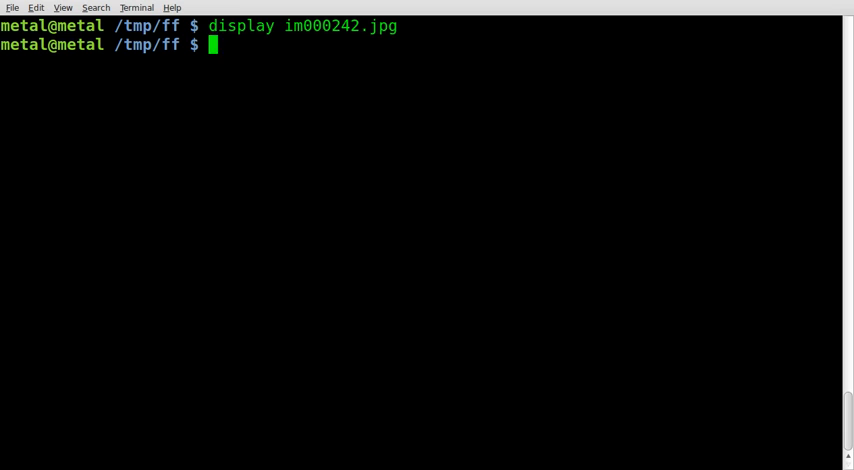
Step: Convert im000242.jpg to output.jpg with -shade 120x45, then start displaying output.jpg
type("convert")
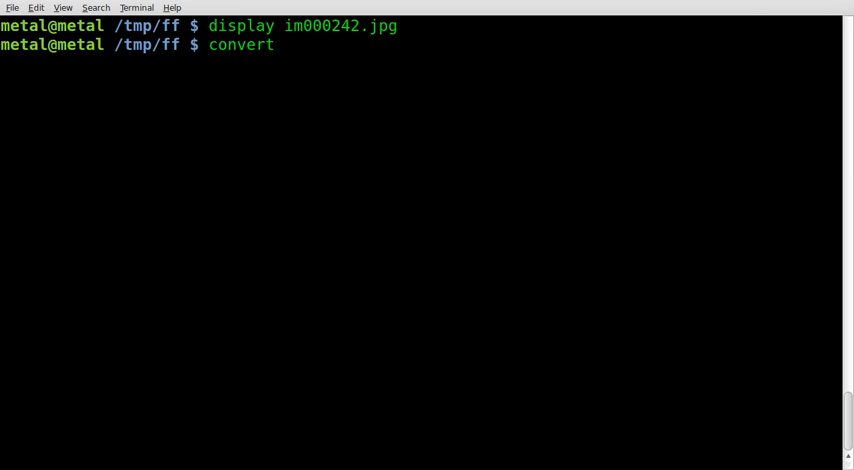
type("-sha")
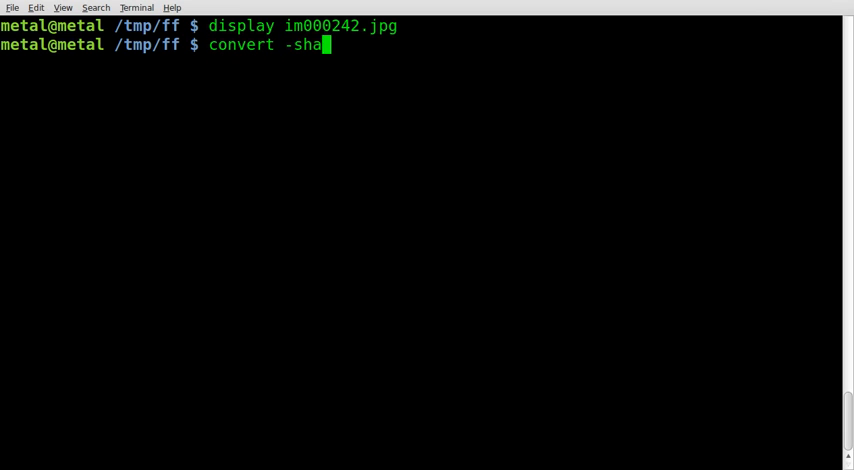
type("de")
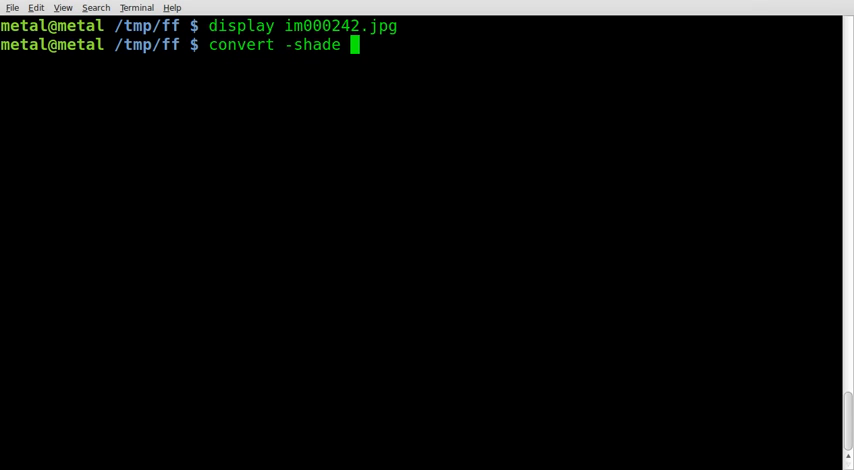
type("120")
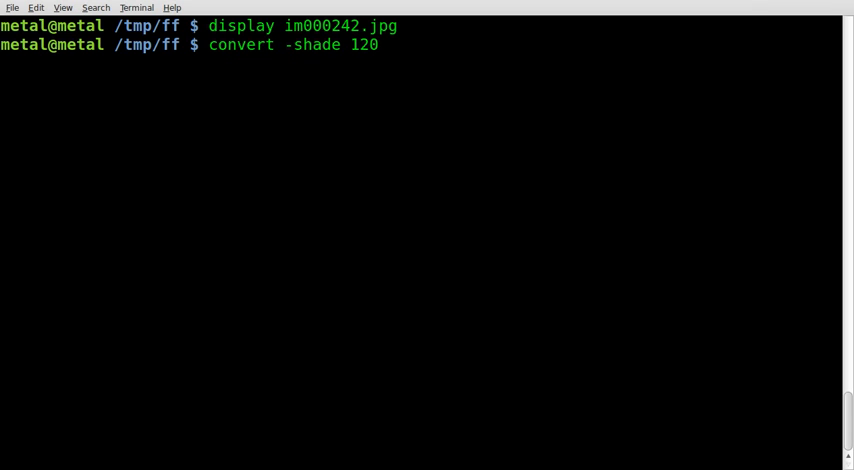
type("x")
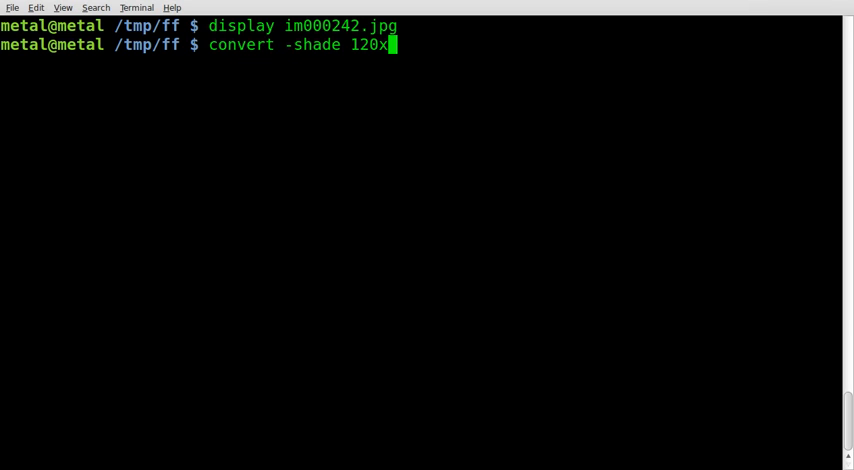
type("45")
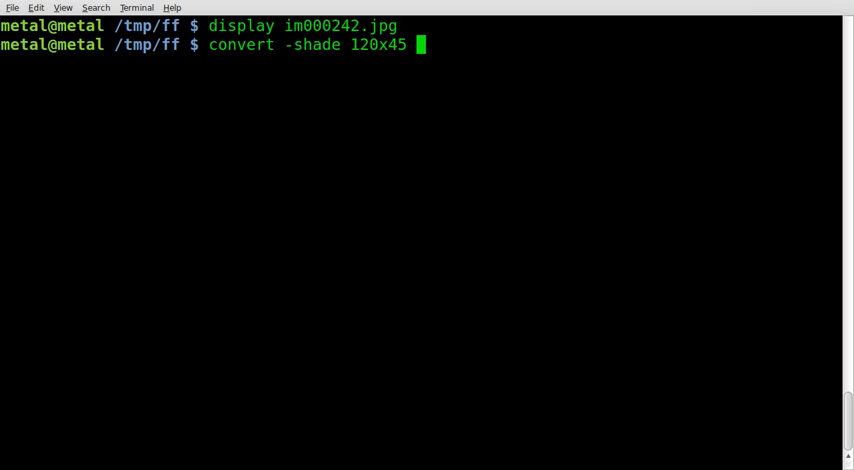
type("im000242.jpg")
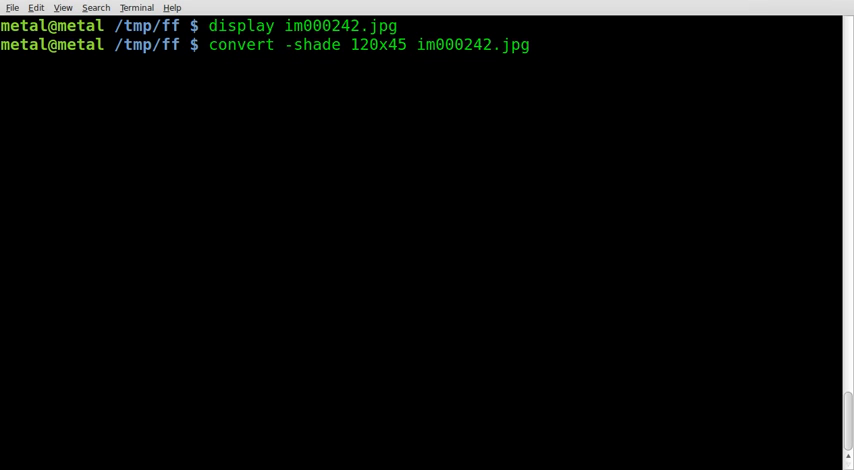
type("output.jpg")
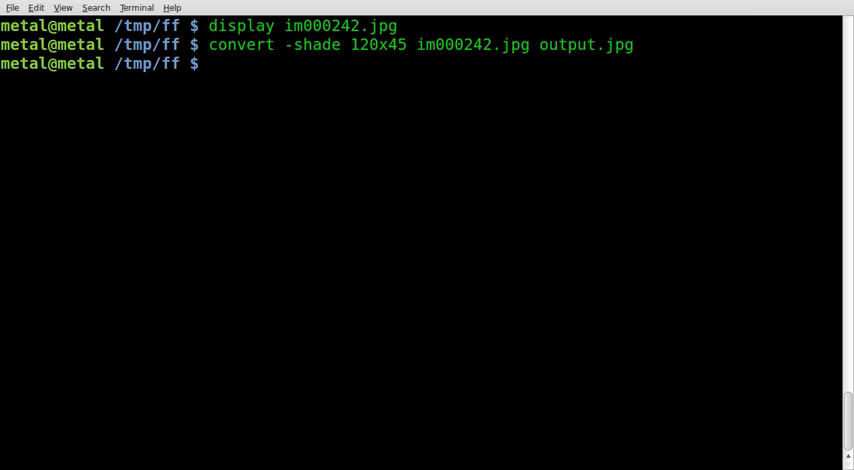
type("display output.jpg")
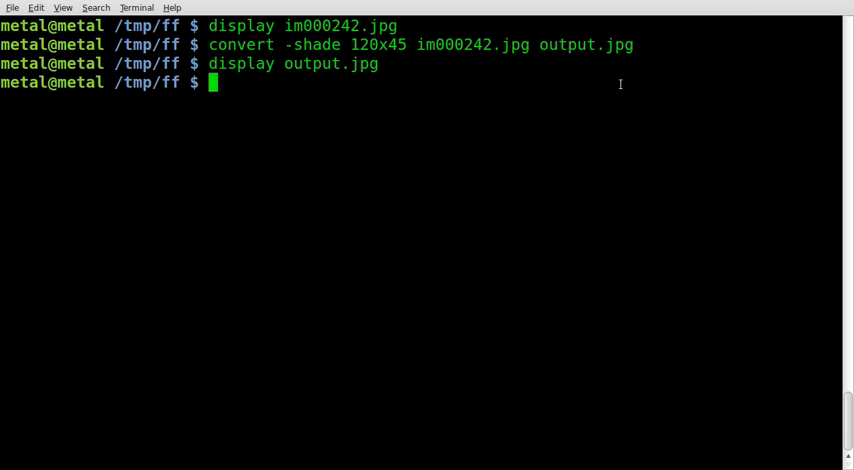
Step: Re-run the 120x45 shade conversion into output.jpg and display the result
type("convert -shade 120x45 im000242.jpg output.jpg")
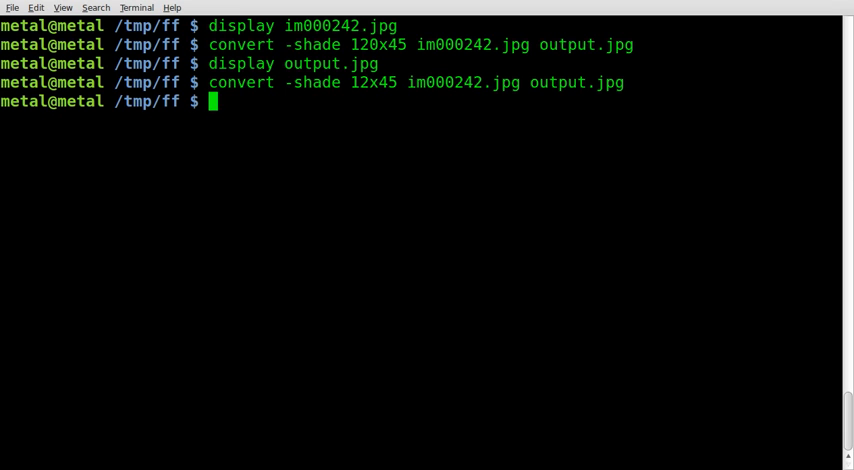
type("display output.jpg")
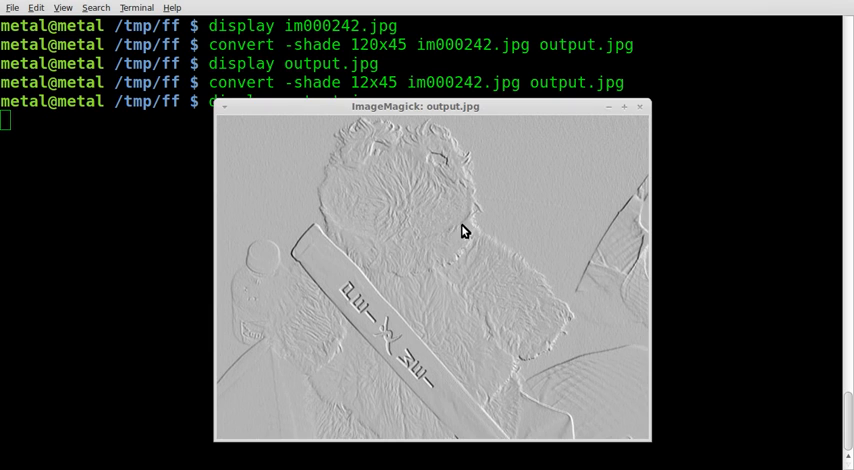
mouse_move(523, 271)
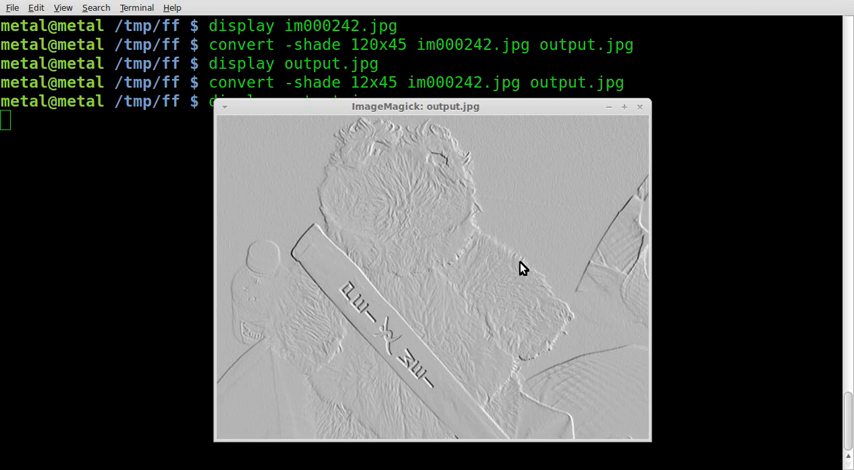
mouse_move(557, 200)
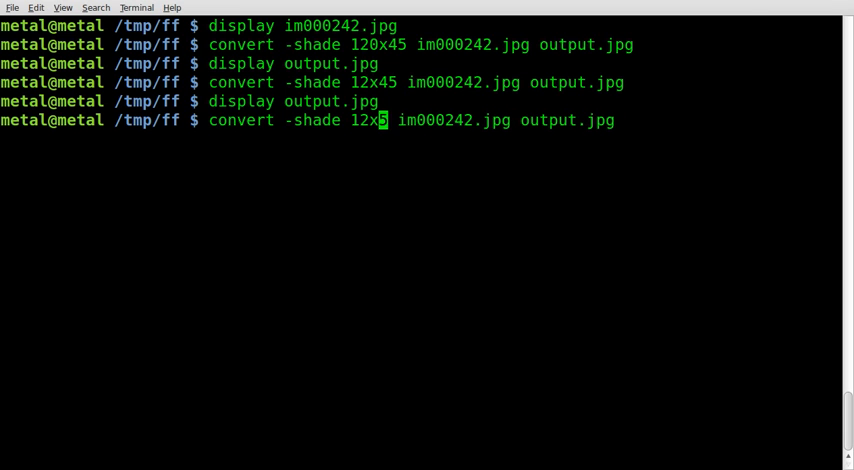
Step: Run the 12x5 shade conversion, view the darker output.jpg, and close the preview
key("Return")
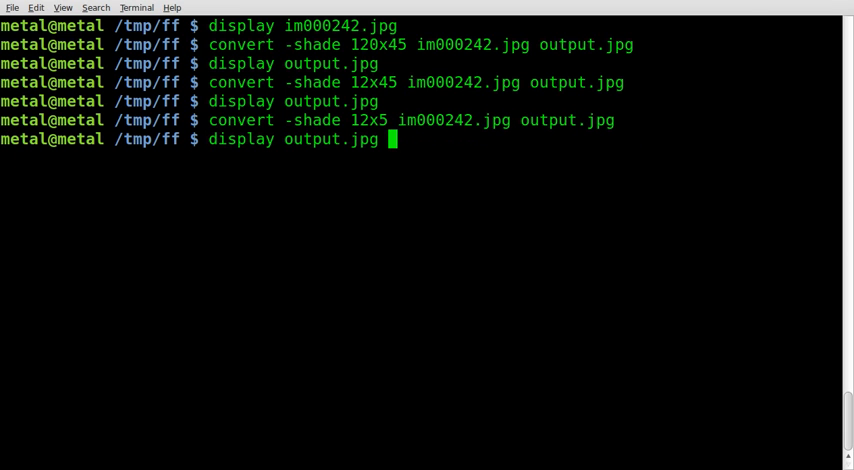
key("Return")
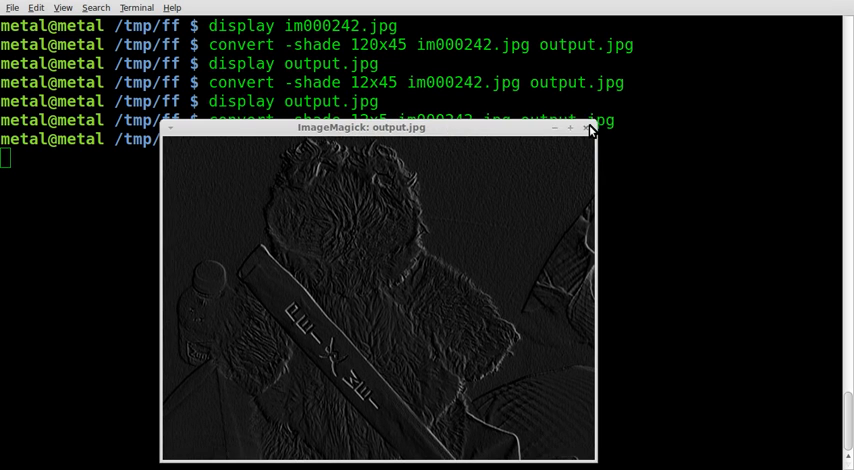
left_click(589, 128)
type("convert -shade 12x100 im000242.jpg output.jpg")
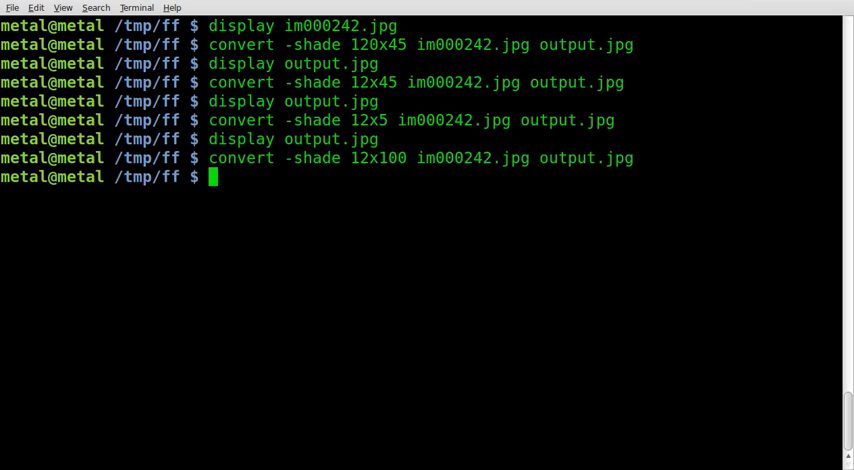
Step: Display the 12x100 shaded output.jpg
type("display output.jpg")
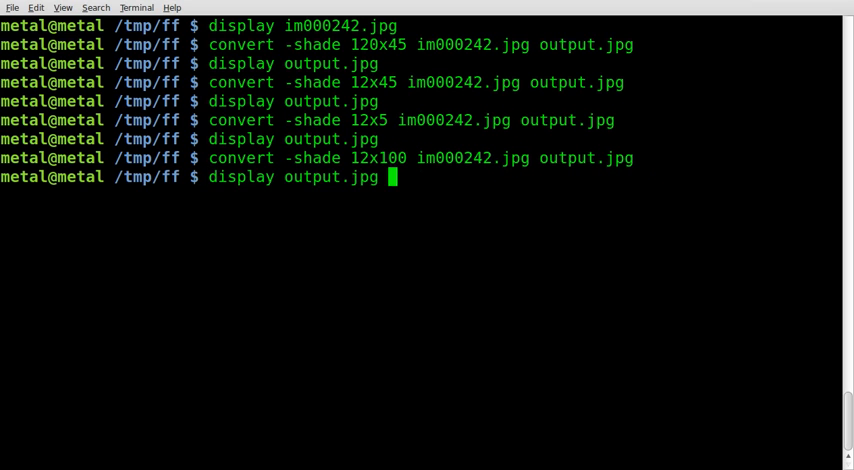
key("Return")
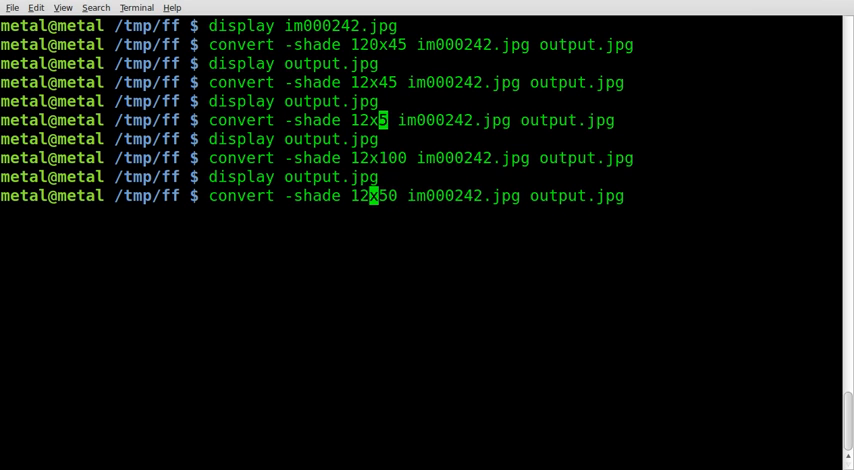
Step: Regenerate output.jpg with 200x50 shading, view the pale embossed result, and close it
type("200x50")
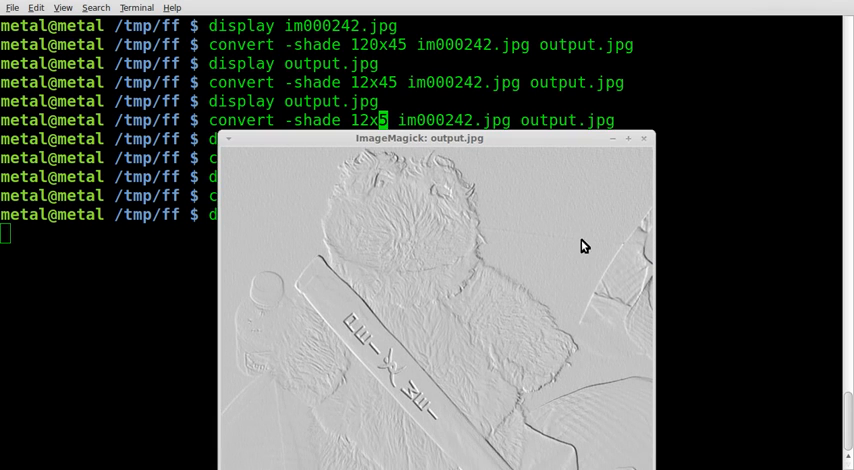
mouse_move(650, 169)
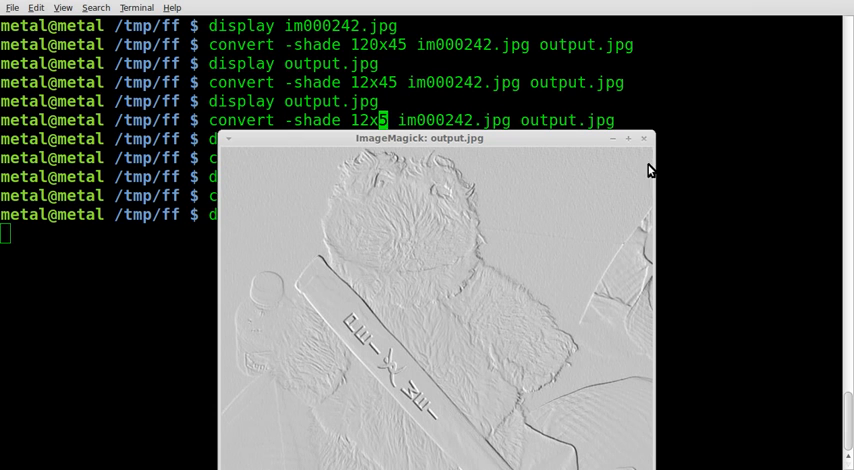
mouse_move(647, 140)
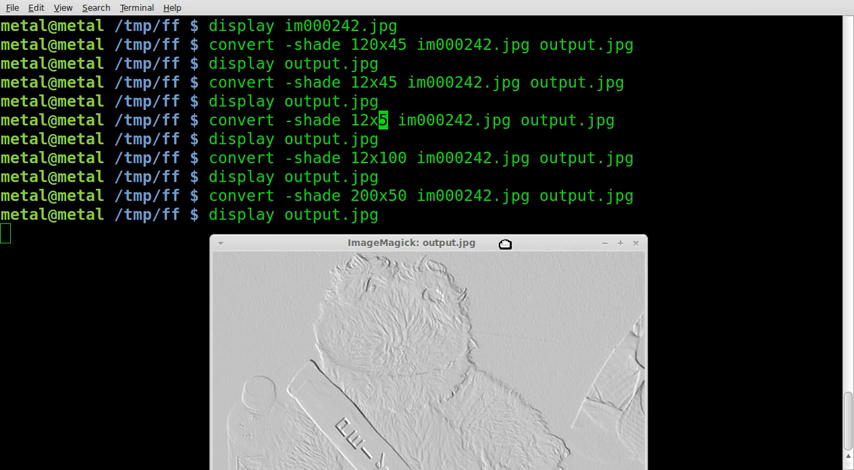
left_click_drag(410, 242, 425, 128)
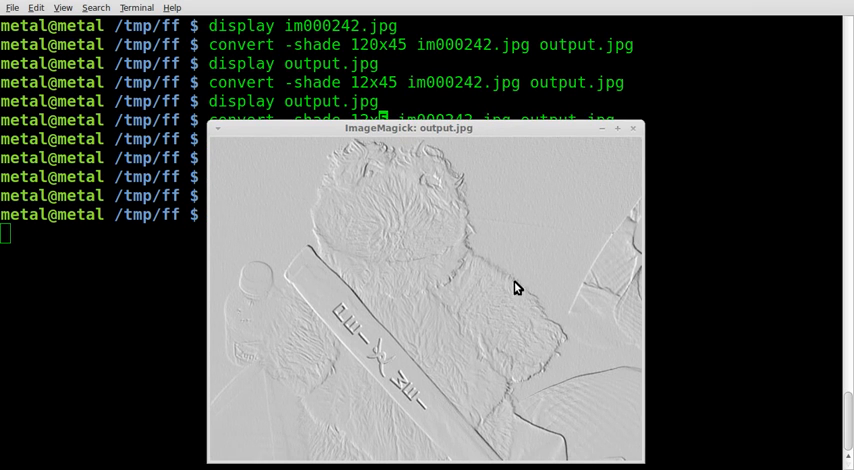
mouse_move(548, 171)
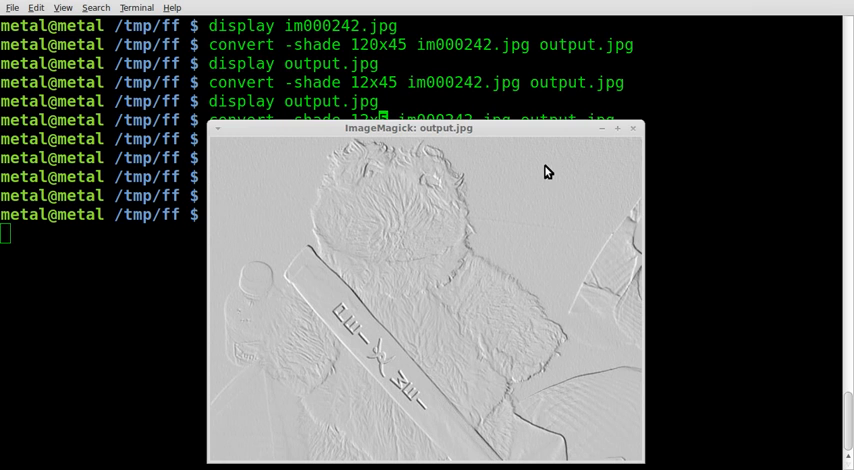
mouse_move(637, 138)
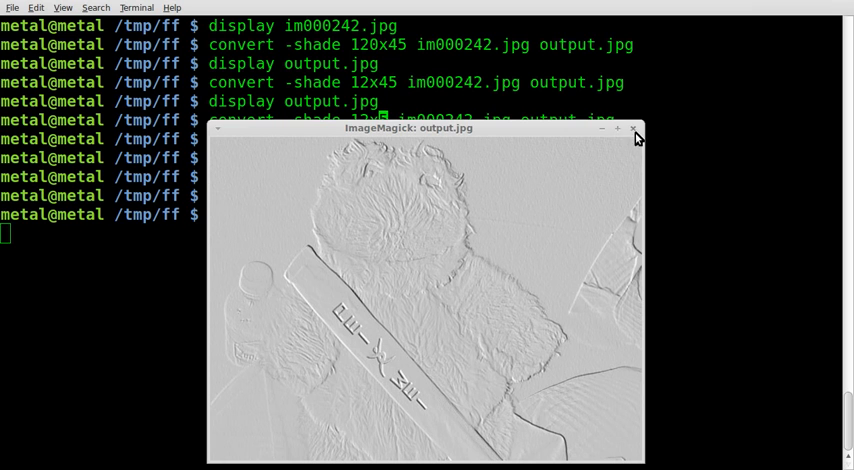
left_click(630, 128)
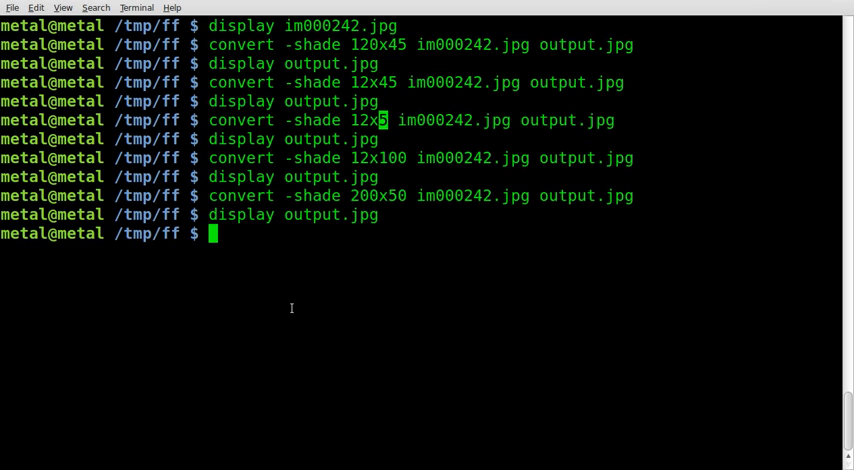
mouse_move(275, 297)
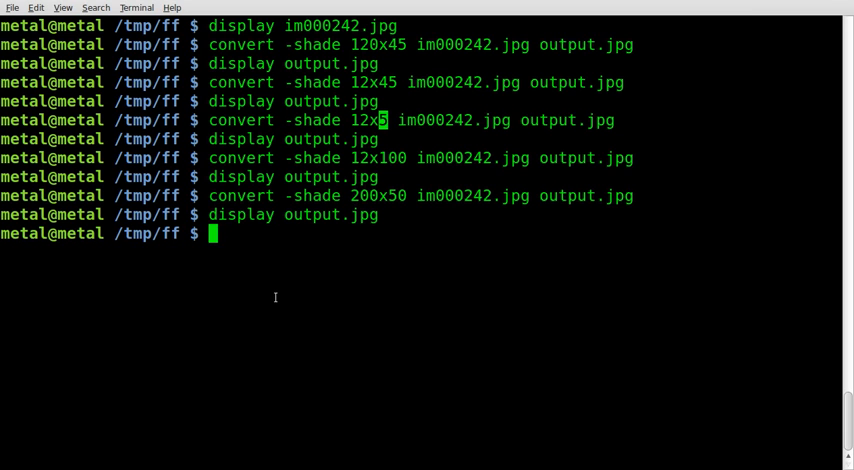